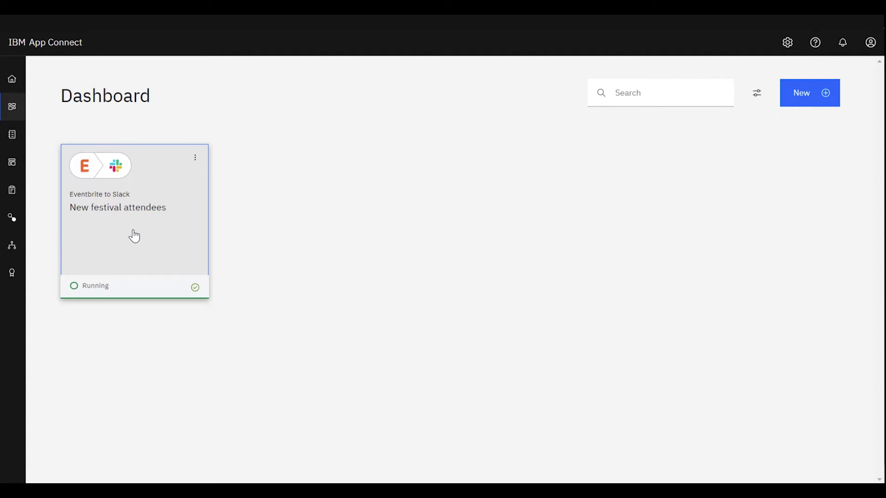
# - View the Slack send-message settings inside the New festival attendees flow
pyautogui.click(135, 221)
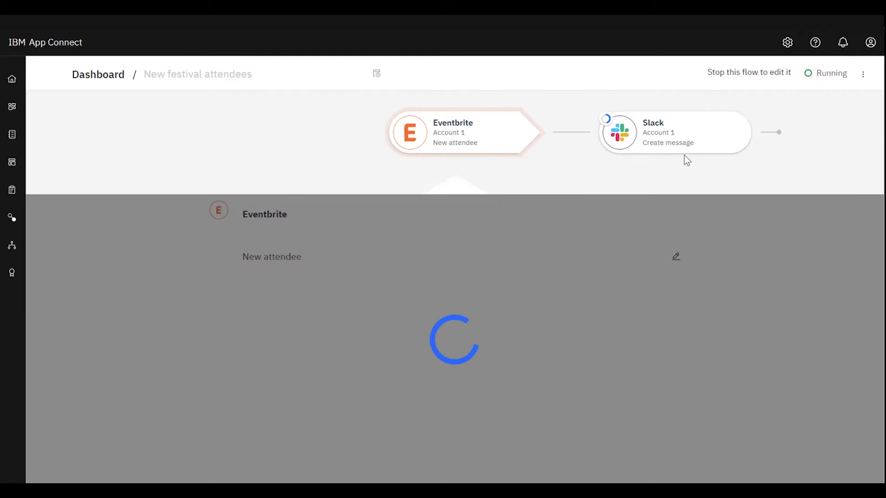
pyautogui.click(673, 132)
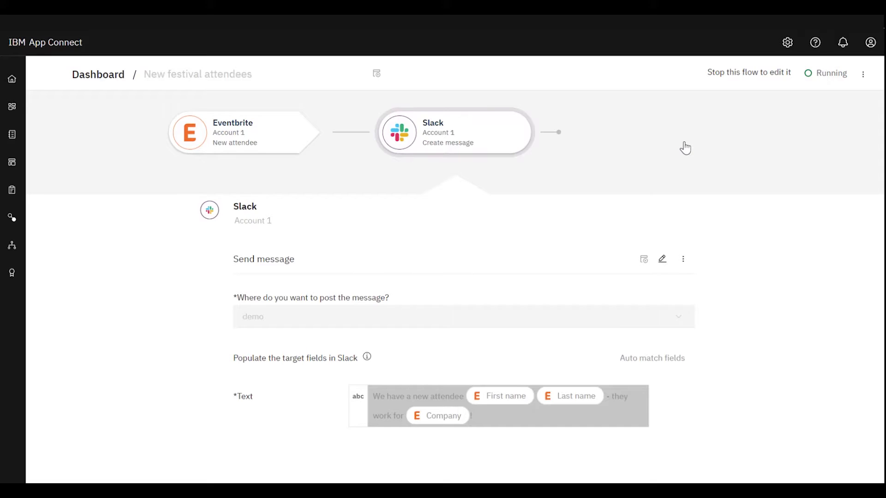
# - Stop the running flow and begin adding a new step after Slack
pyautogui.click(862, 74)
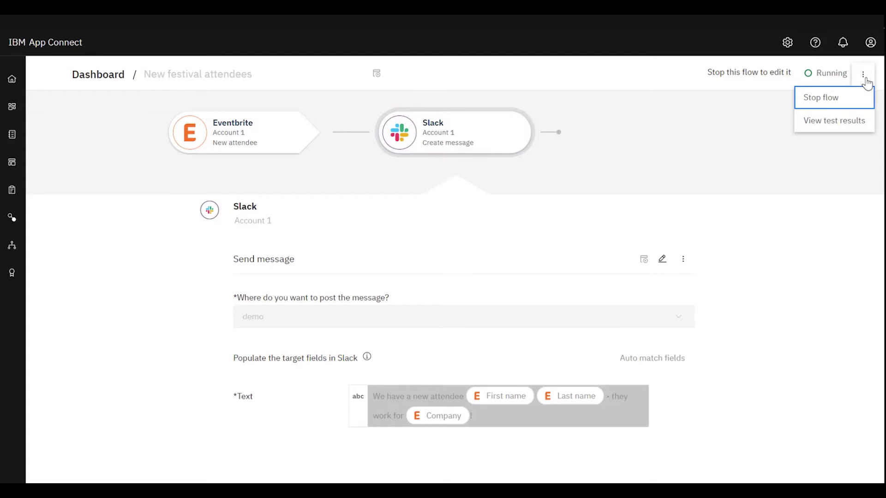
pyautogui.click(820, 97)
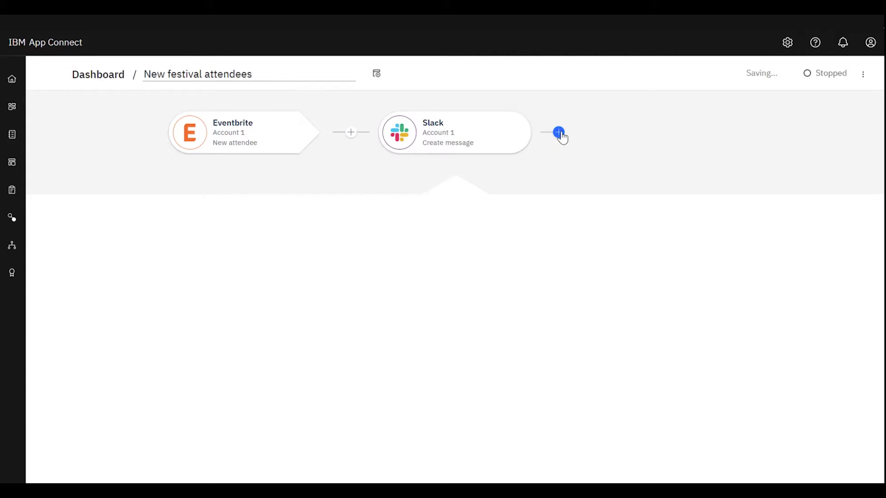
pyautogui.click(558, 131)
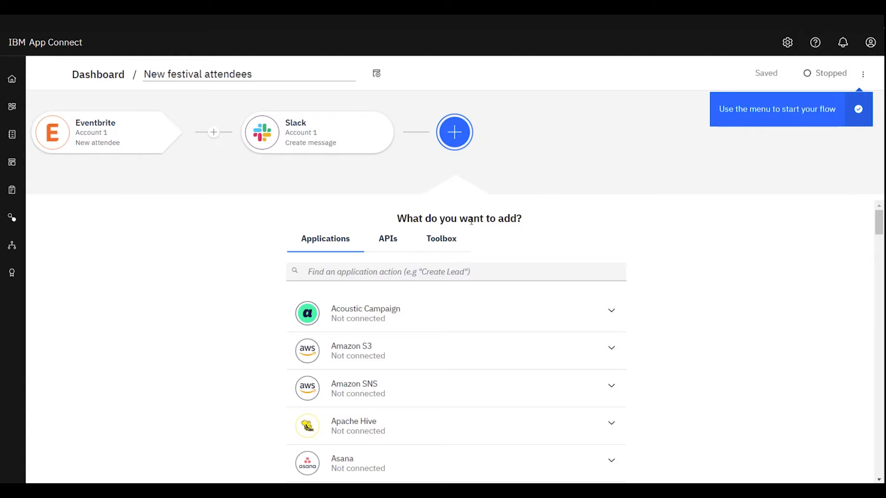
# - Add an If condition after Slack testing $contains(Answers, "Walking")
pyautogui.click(441, 238)
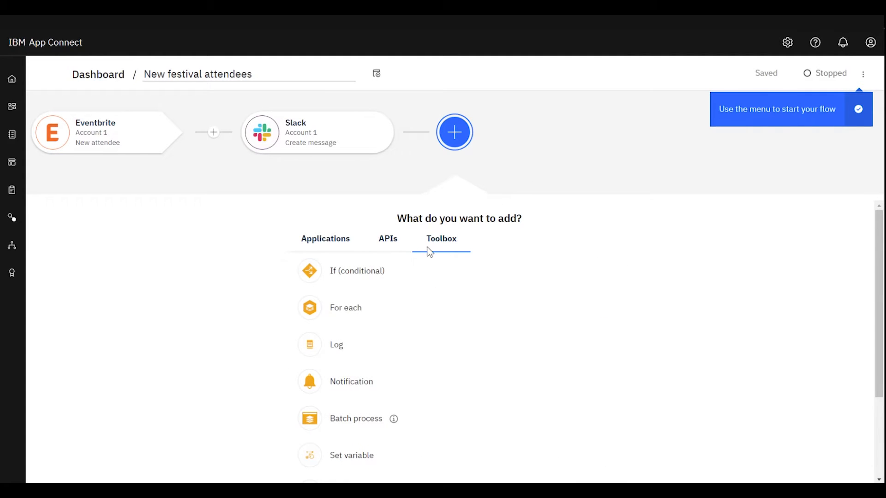
pyautogui.click(356, 270)
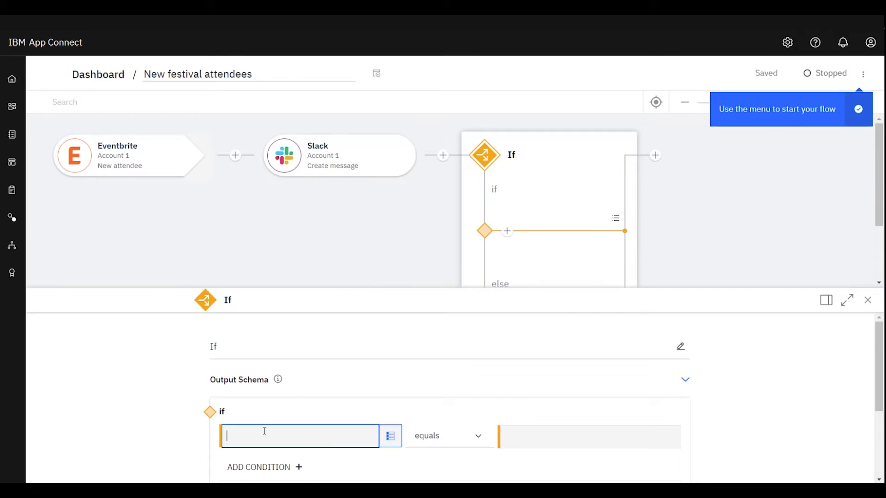
pyautogui.write('answer')
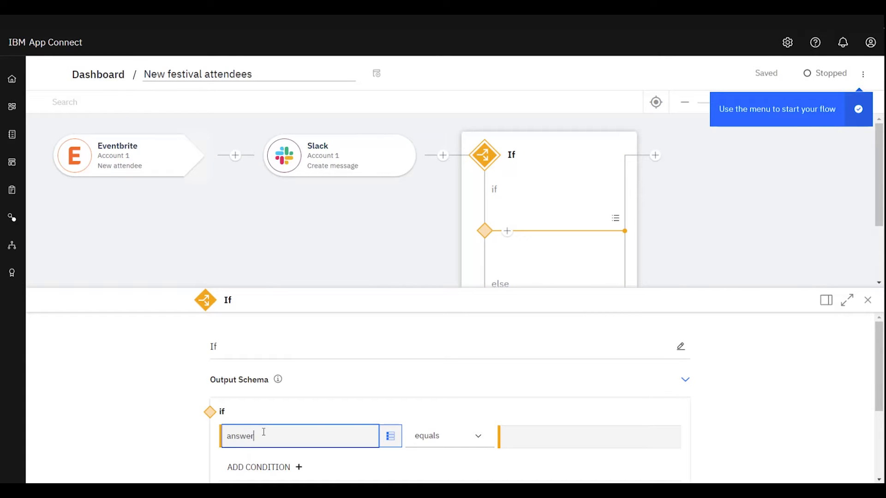
pyautogui.click(390, 435)
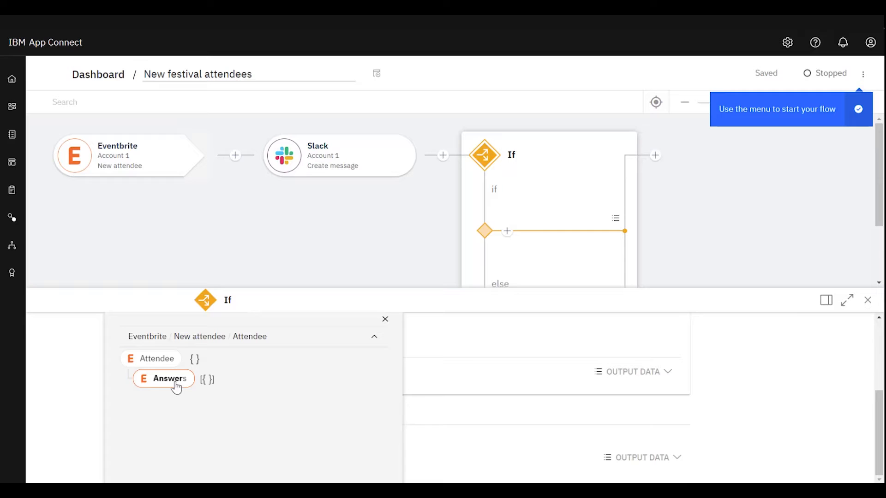
pyautogui.click(170, 378)
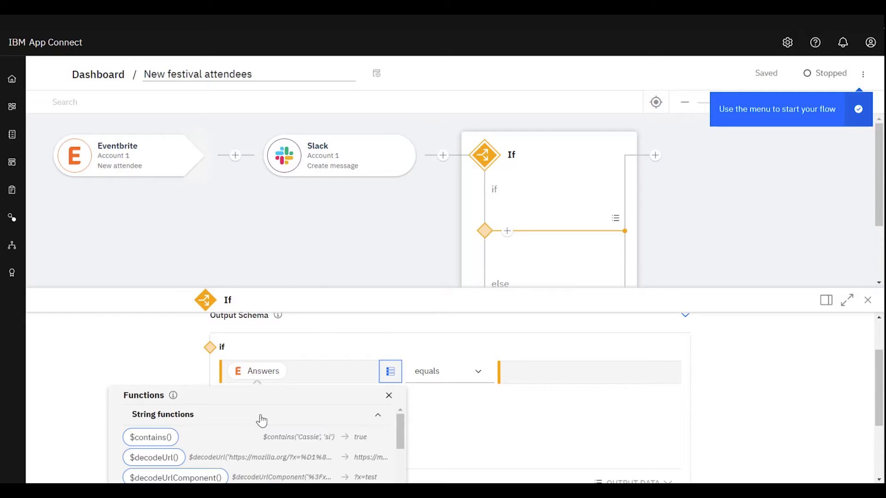
pyautogui.click(149, 436)
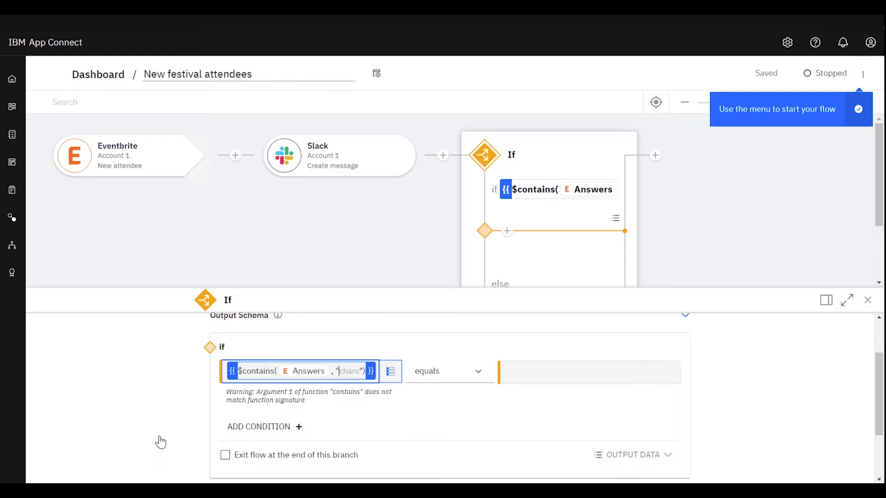
pyautogui.write('Walking')
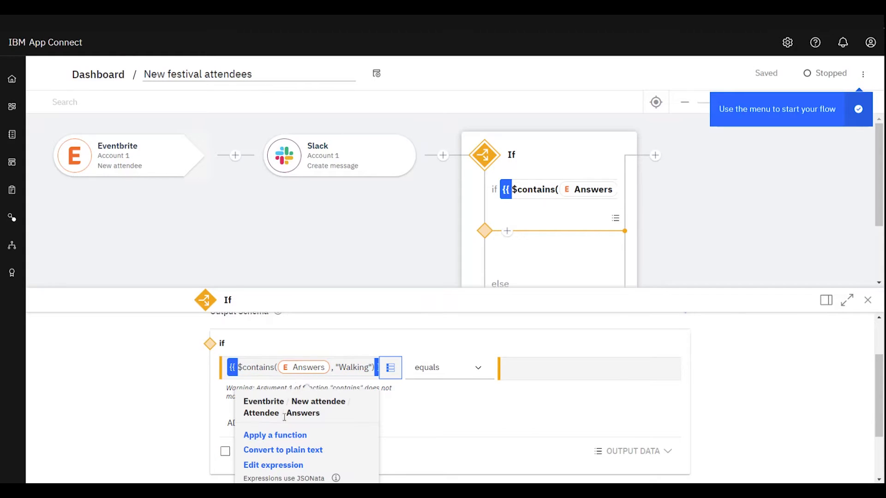
# - Wrap Answers in $string and set the comparison operator to 'is true'
pyautogui.click(275, 434)
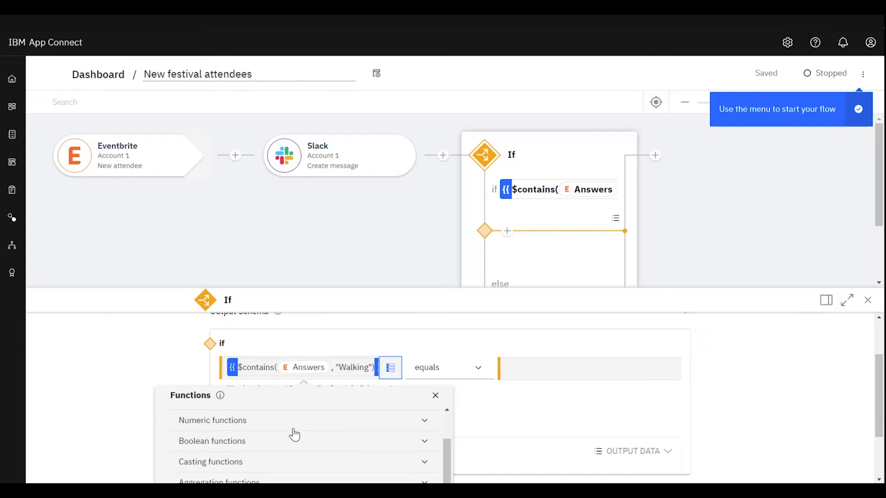
pyautogui.click(211, 461)
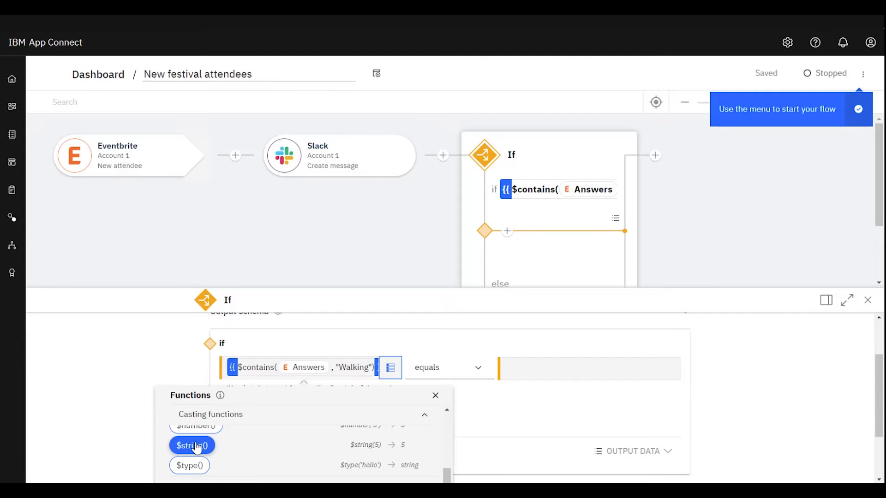
pyautogui.click(192, 444)
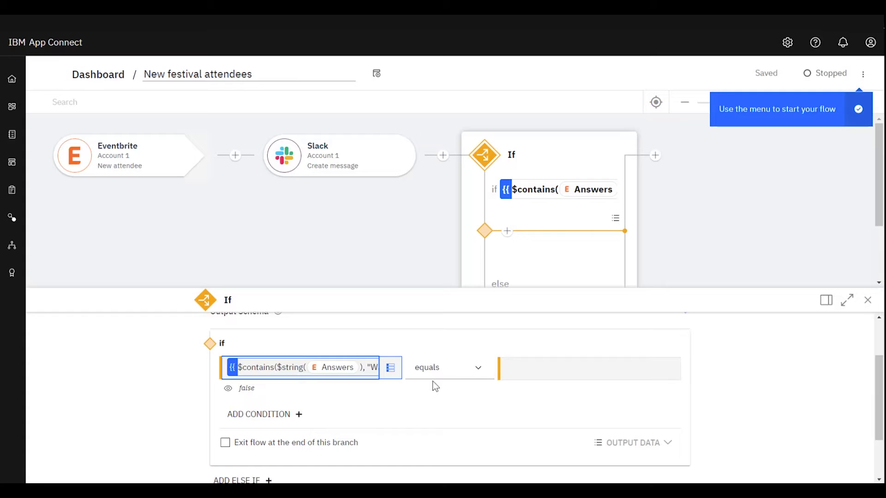
pyautogui.click(449, 367)
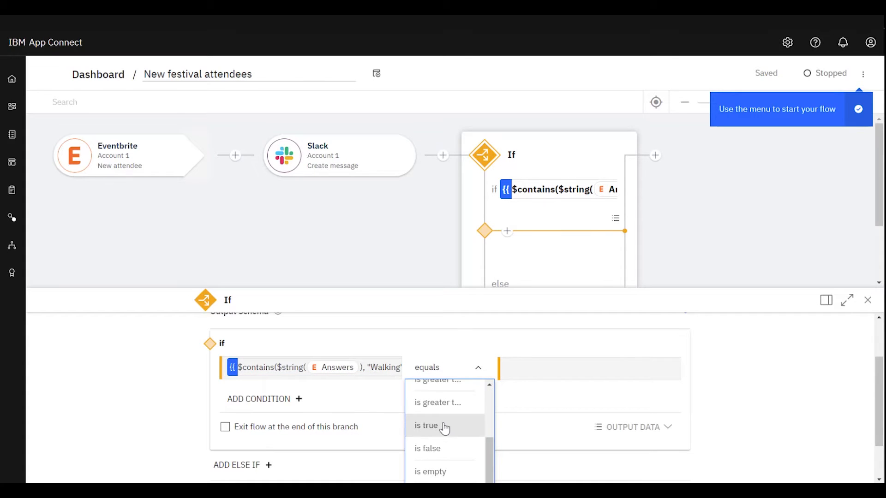
pyautogui.click(429, 425)
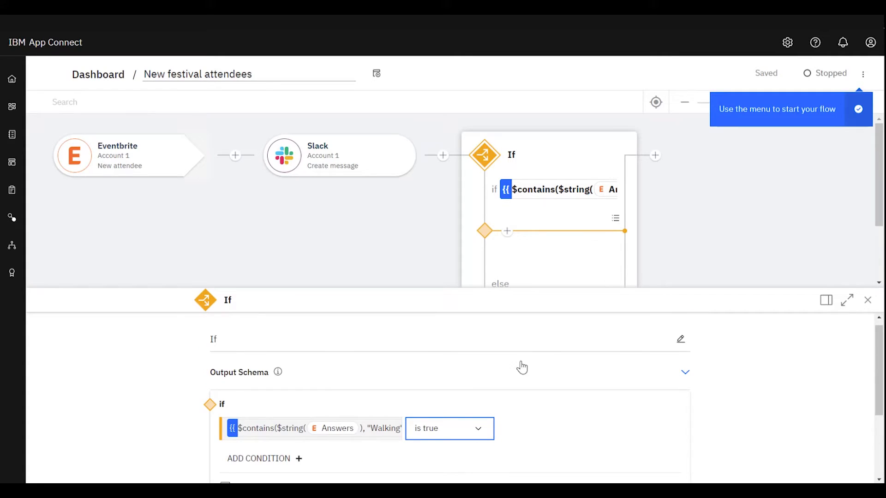
# - Add a Gmail Send email step inside the true branch
pyautogui.click(506, 231)
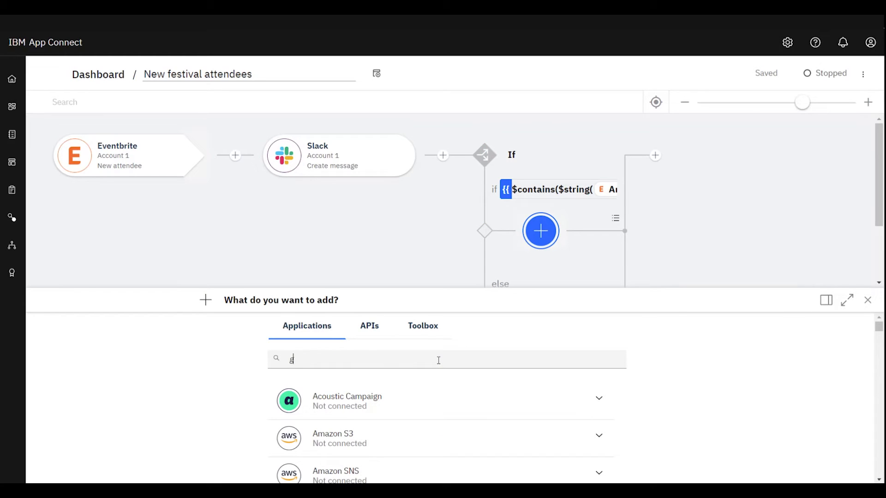
pyautogui.write('mail')
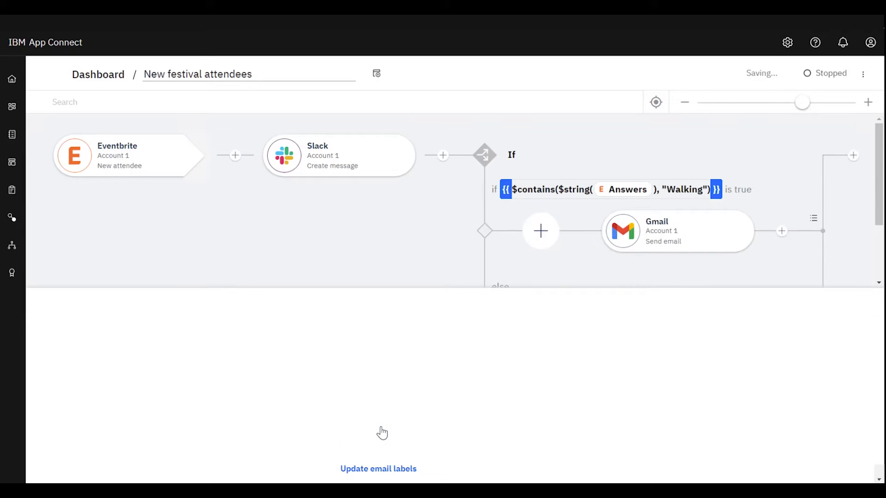
pyautogui.click(676, 231)
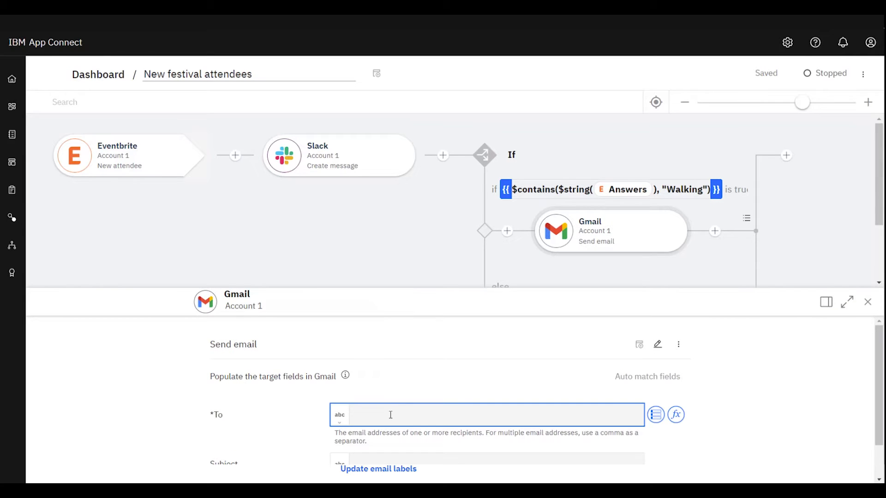
# - Address the email to the attendee's Email with subject 'Have a drink on us!'
pyautogui.click(655, 414)
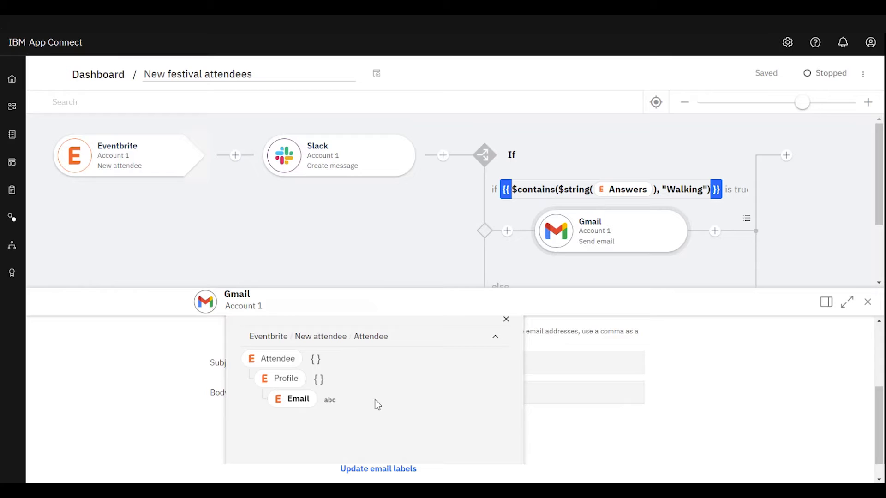
pyautogui.click(298, 399)
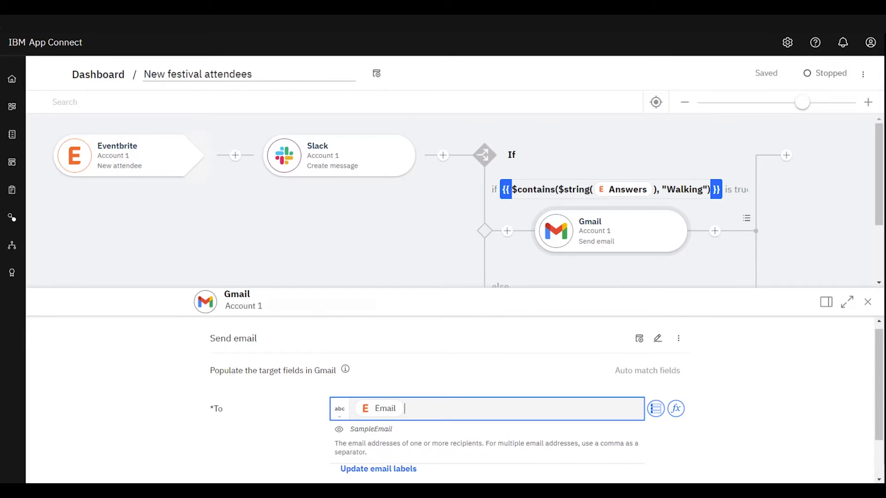
pyautogui.write('Have a d')
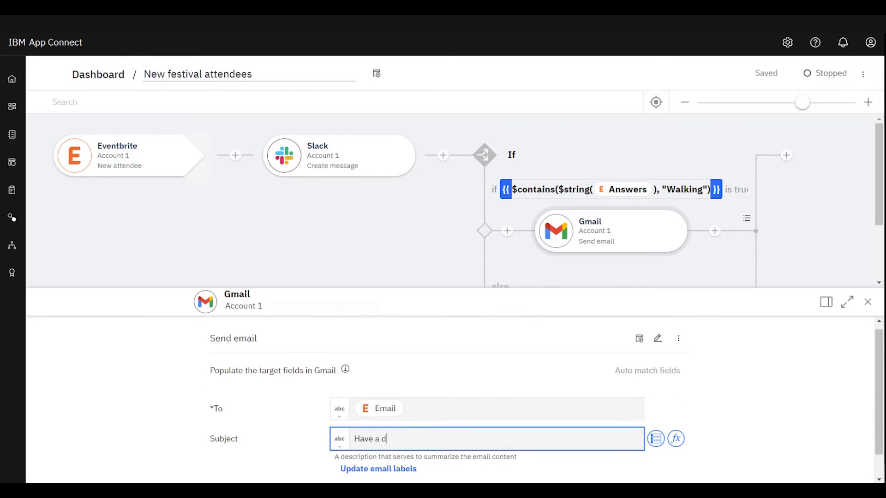
pyautogui.write('rink on us!')
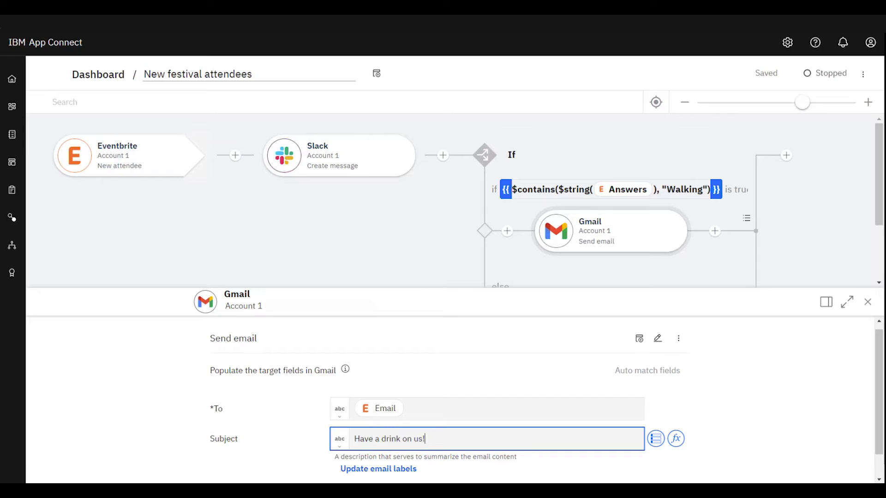
# - Write the body 'Well done for walking' followed by the attendee's First name
pyautogui.click(486, 441)
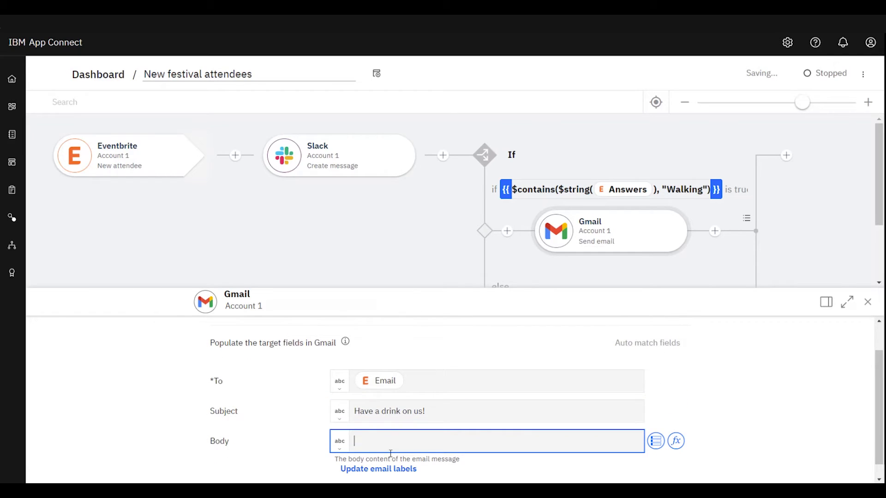
pyautogui.write('Well done for')
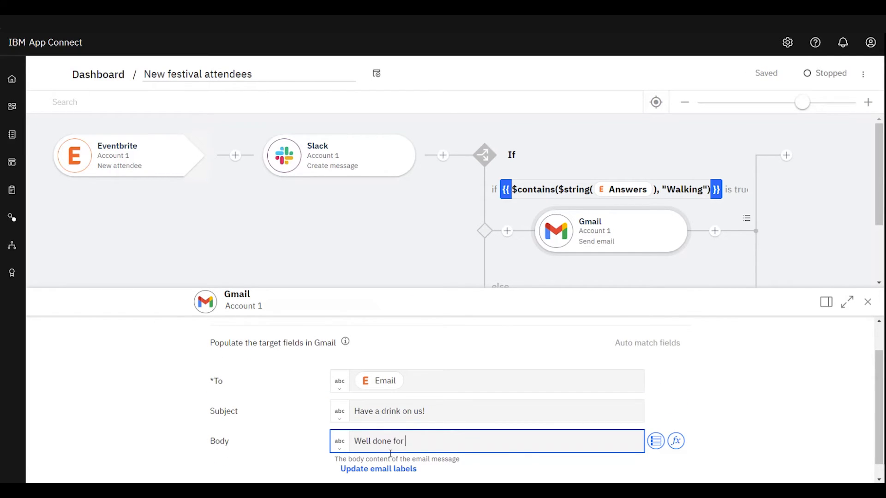
pyautogui.write('walking')
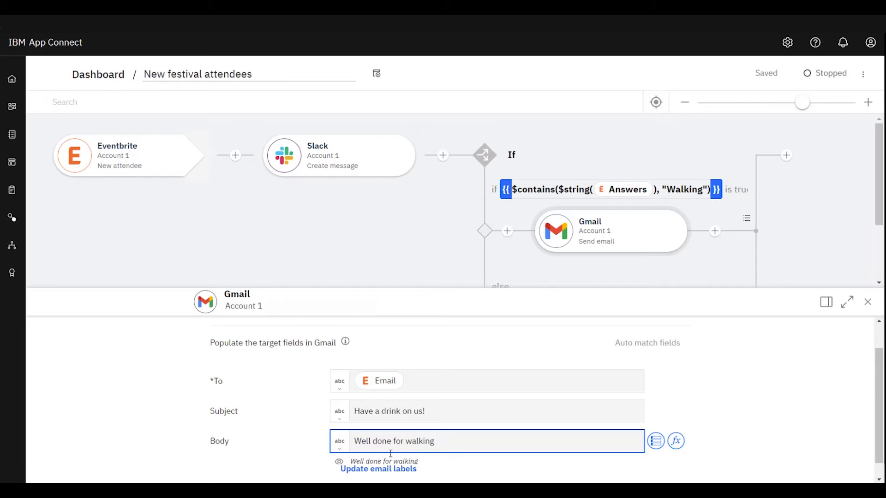
pyautogui.click(656, 441)
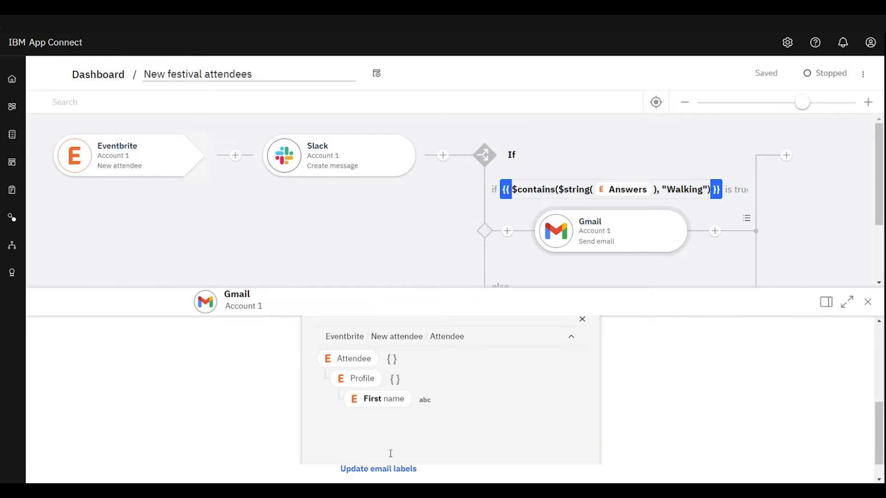
pyautogui.click(382, 399)
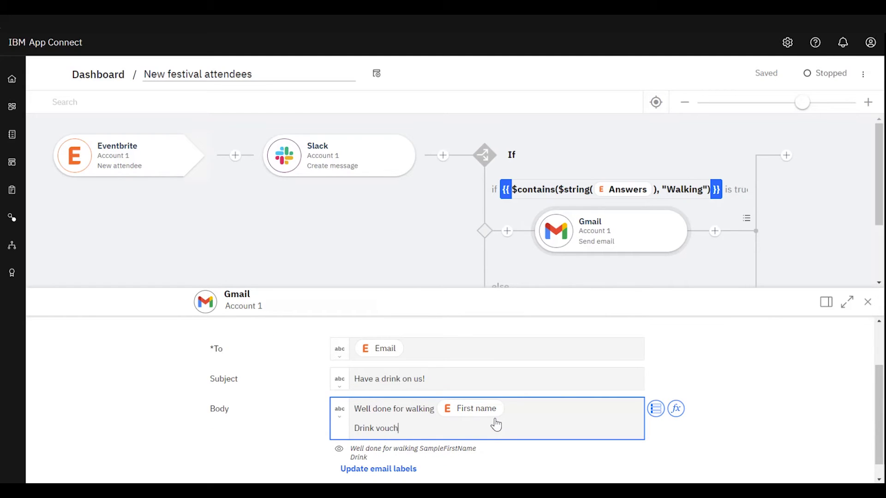
# - Add a voucher line of Event ID, a hyphen, then Attendee ID
pyautogui.write('her: e')
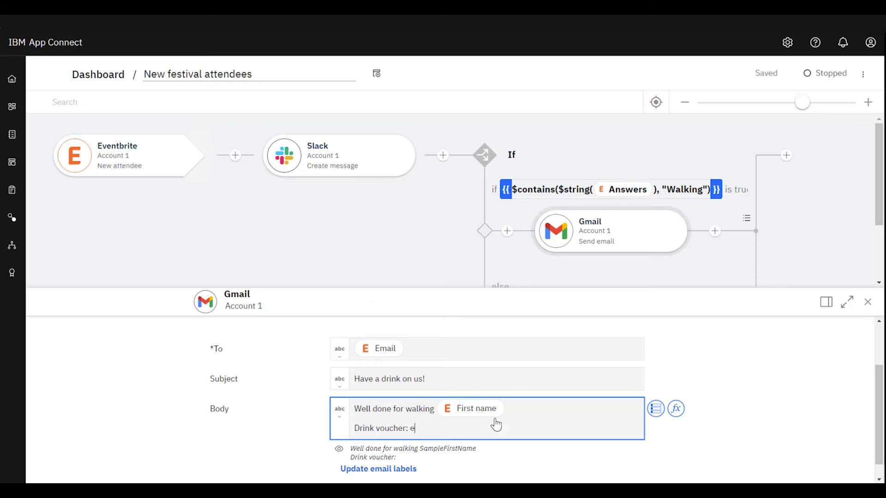
pyautogui.click(655, 408)
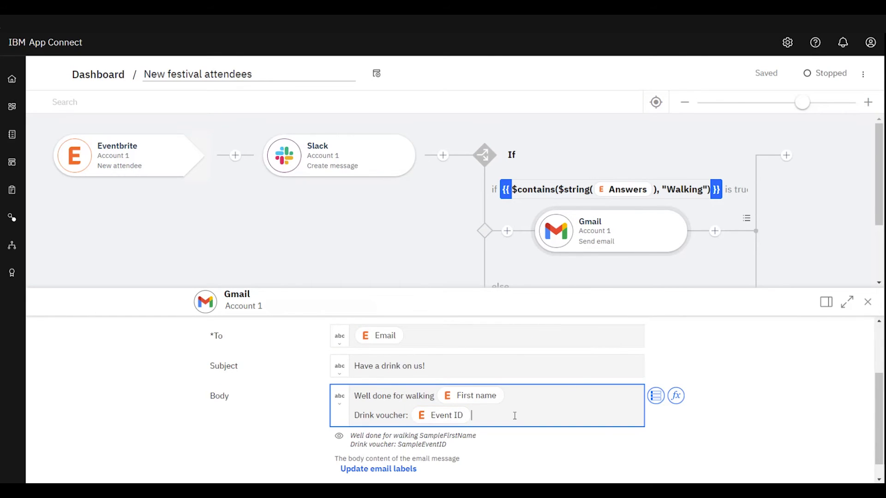
pyautogui.write('-')
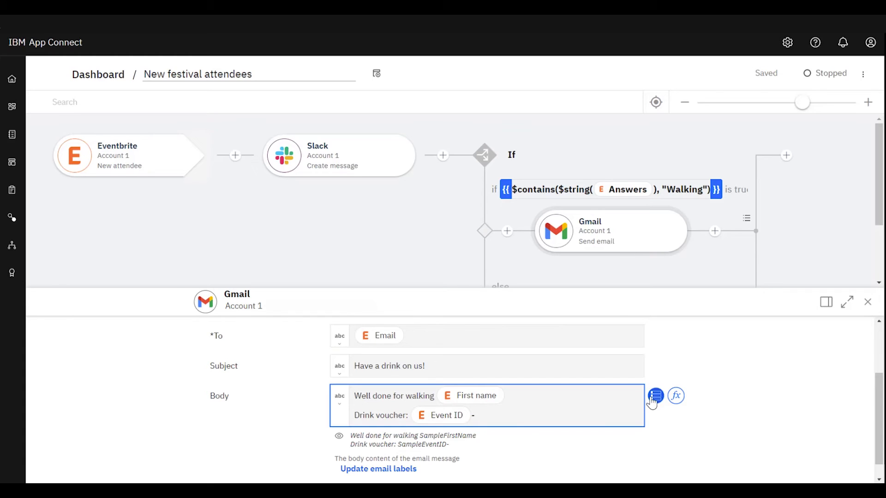
pyautogui.click(652, 399)
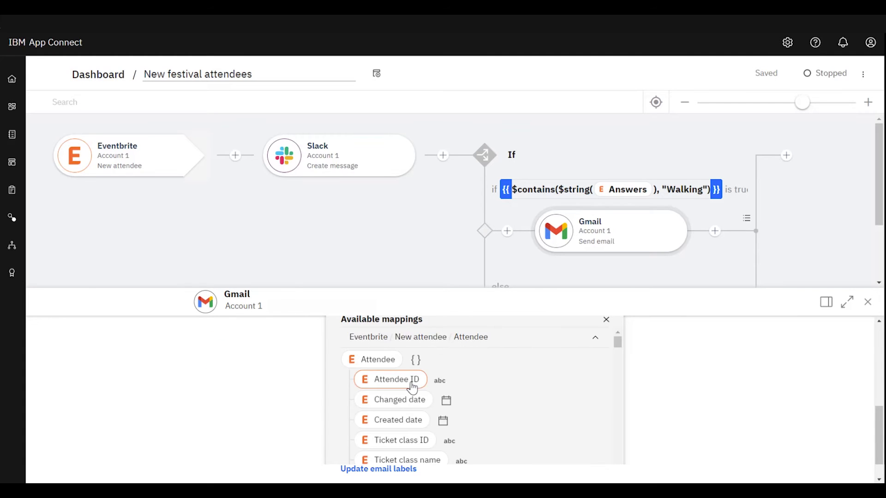
pyautogui.click(396, 379)
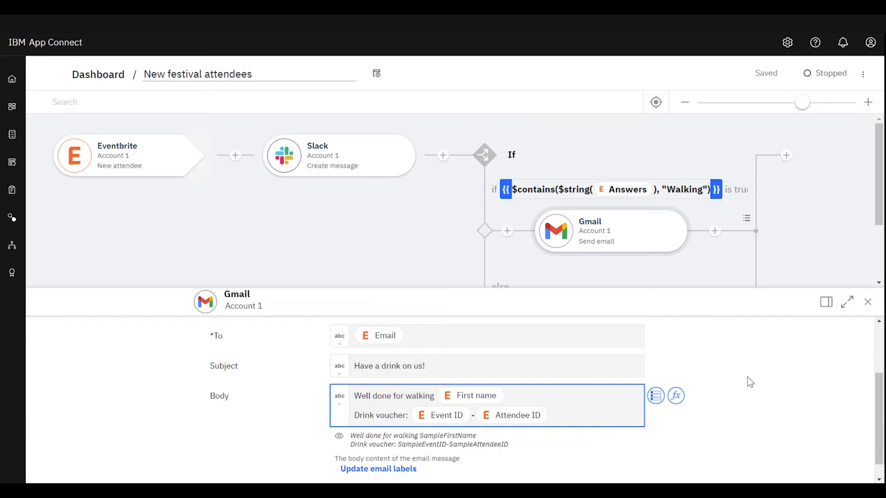
pyautogui.click(863, 73)
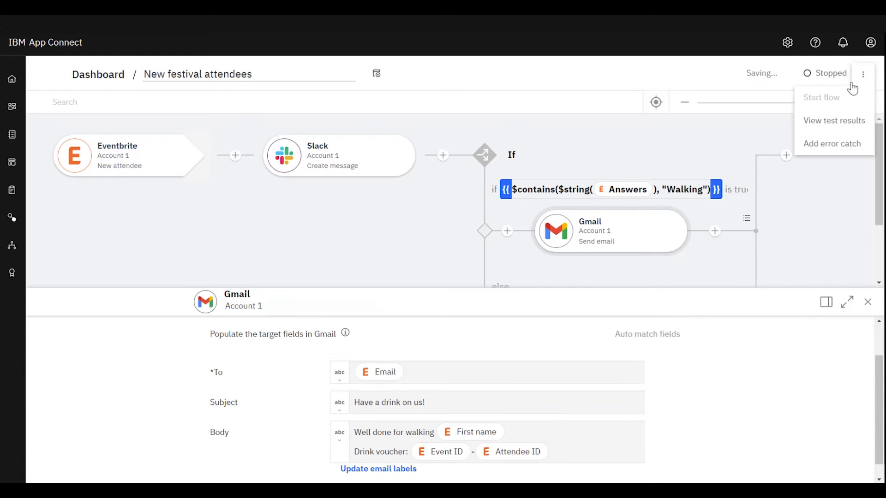
# - Start the New festival attendees flow and return to the Dashboard
pyautogui.click(820, 97)
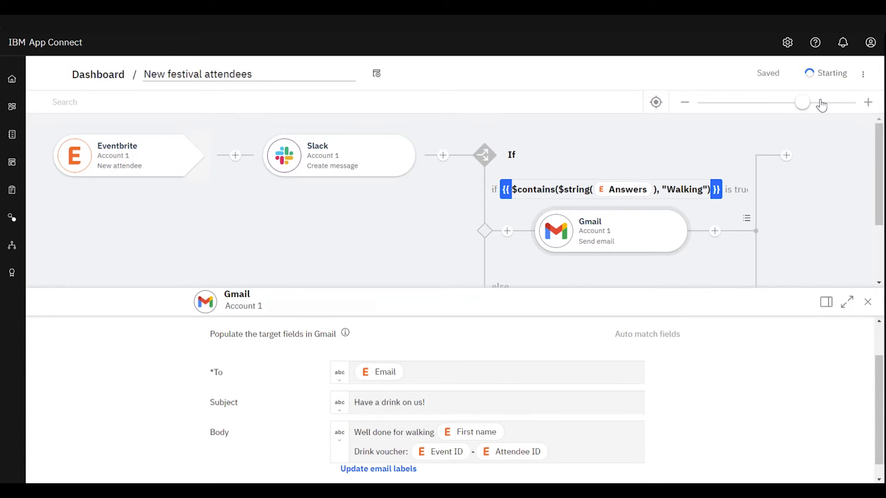
pyautogui.moveTo(98, 73)
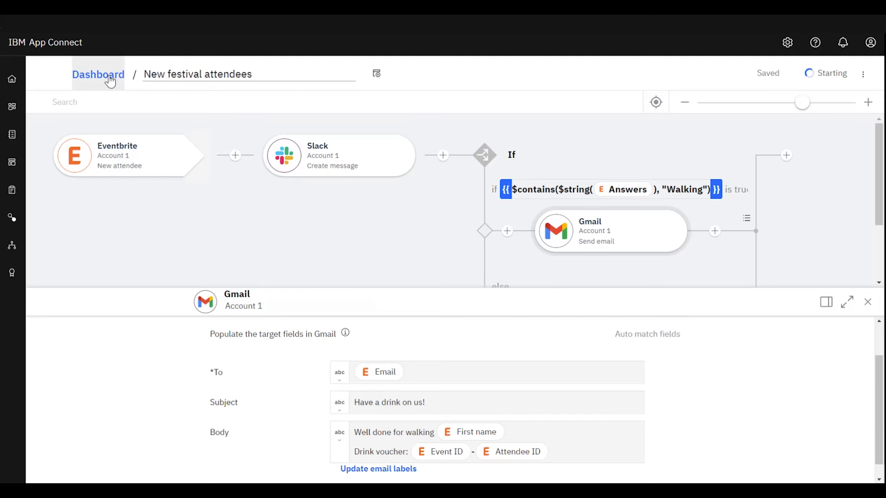
pyautogui.click(98, 74)
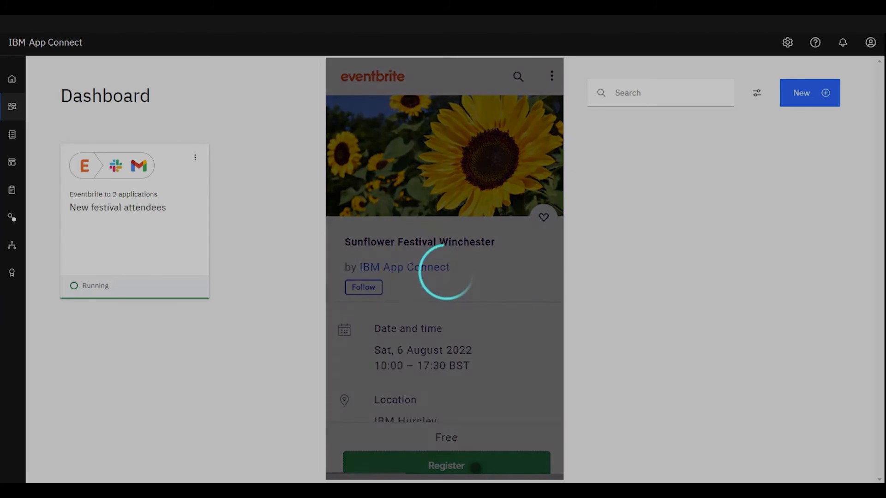
pyautogui.click(446, 464)
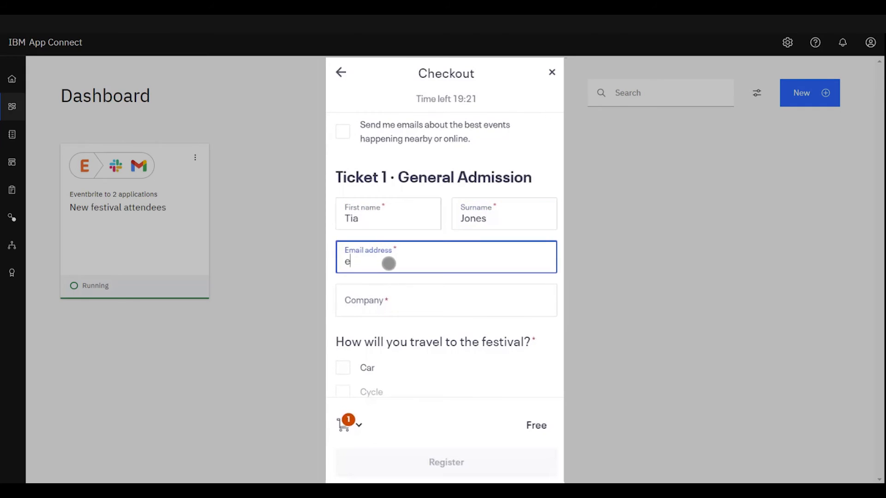
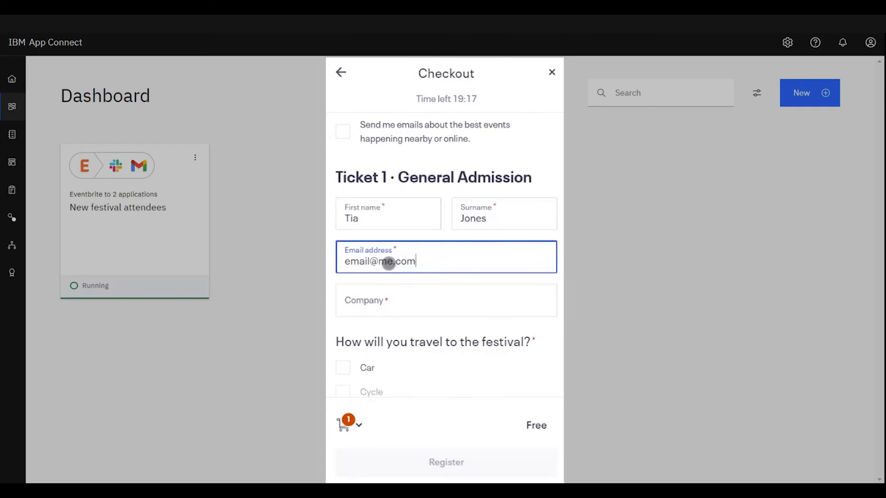
pyautogui.write('IBM')
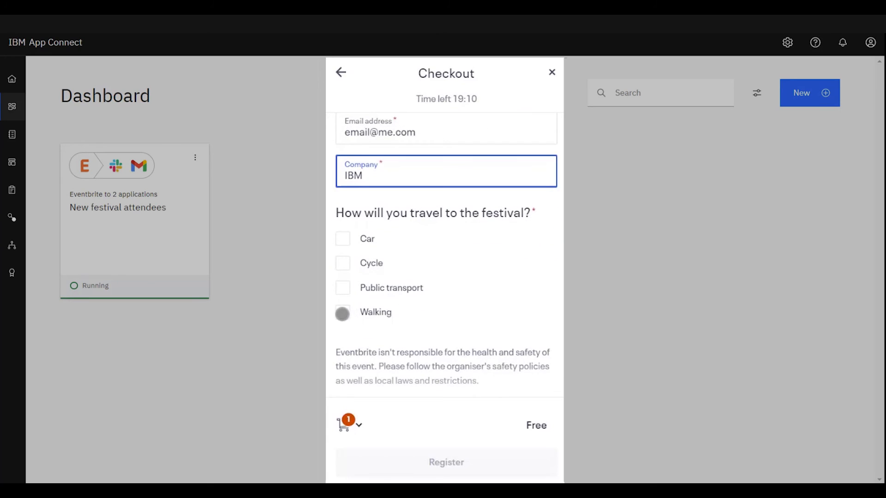
pyautogui.click(342, 311)
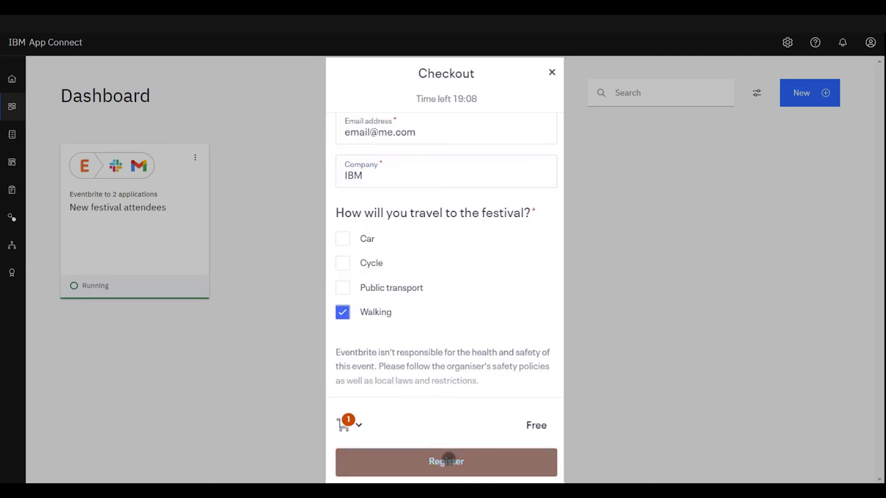
pyautogui.click(446, 461)
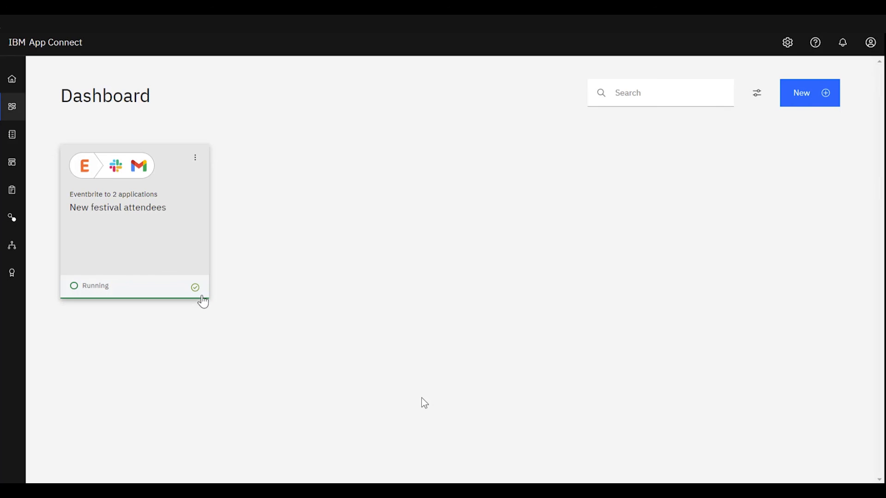
pyautogui.moveTo(195, 288)
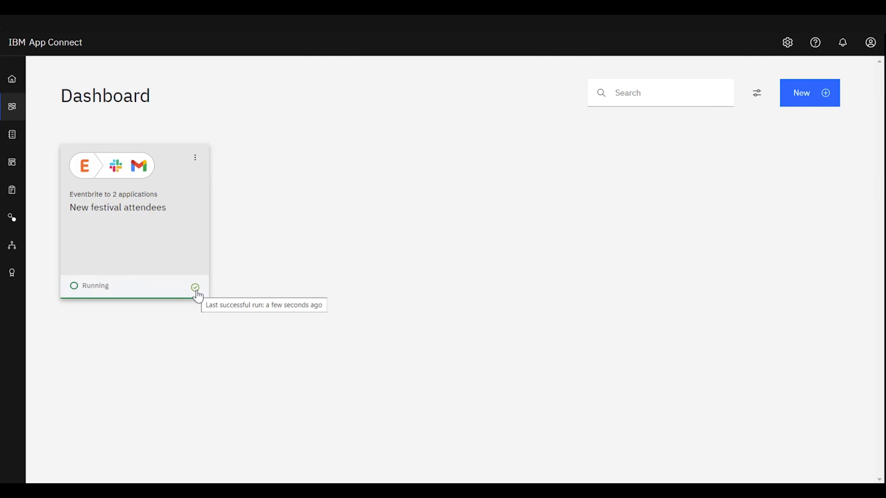
pyautogui.moveTo(234, 314)
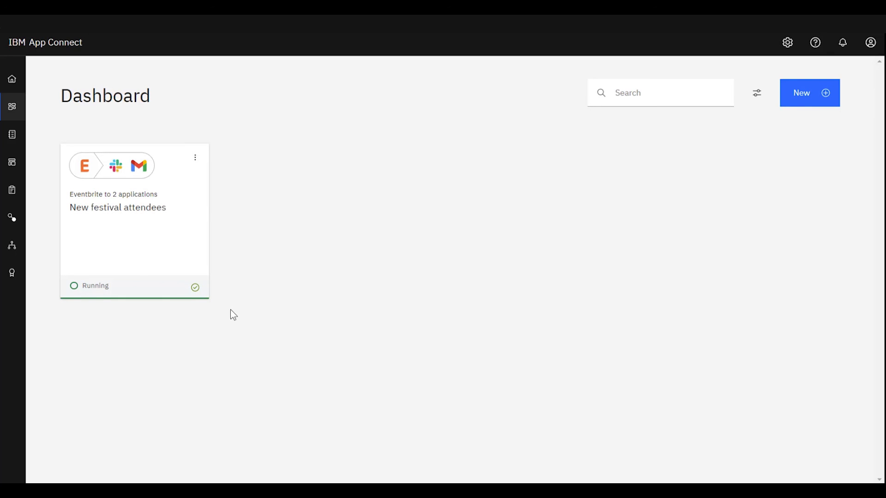